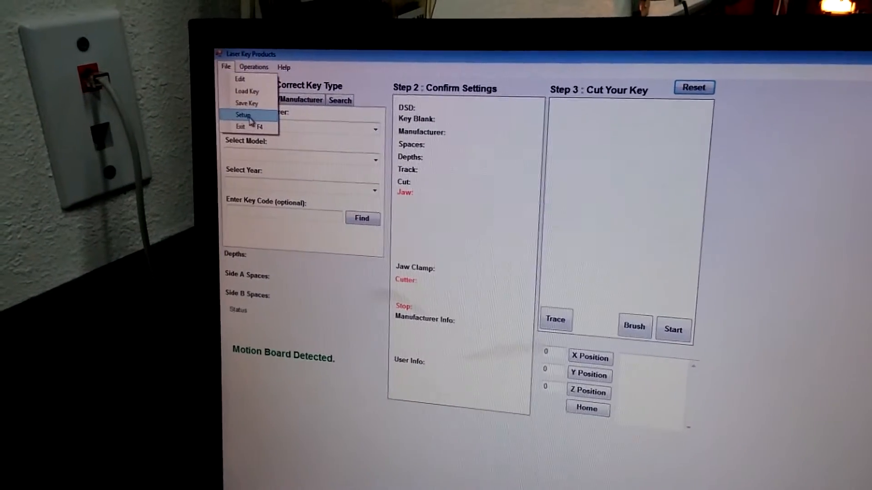
Bring up the Height and Jaw Calibration window via File > Setup
click(243, 116)
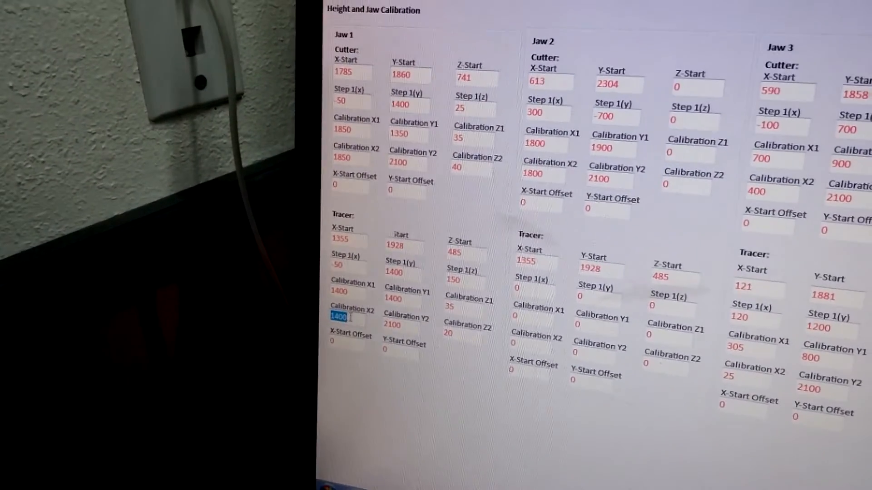
Run Master Update and confirm overwriting the motion controller's existing setup data
click(517, 163)
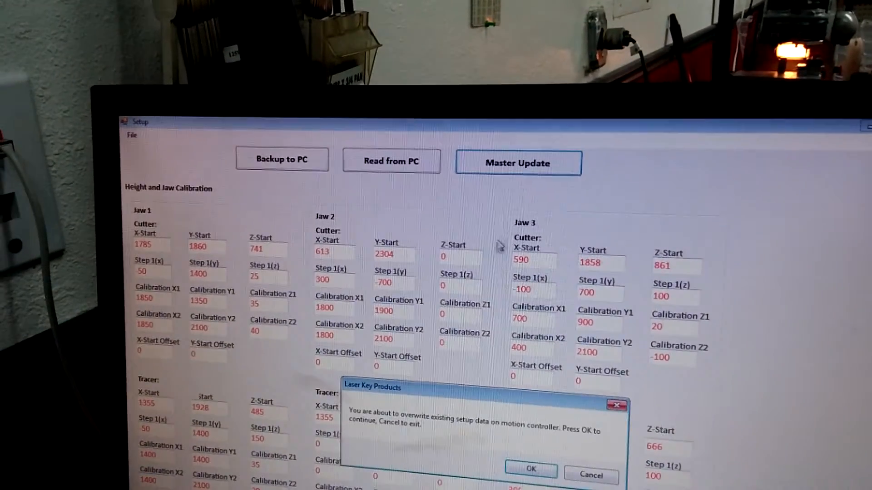
click(529, 468)
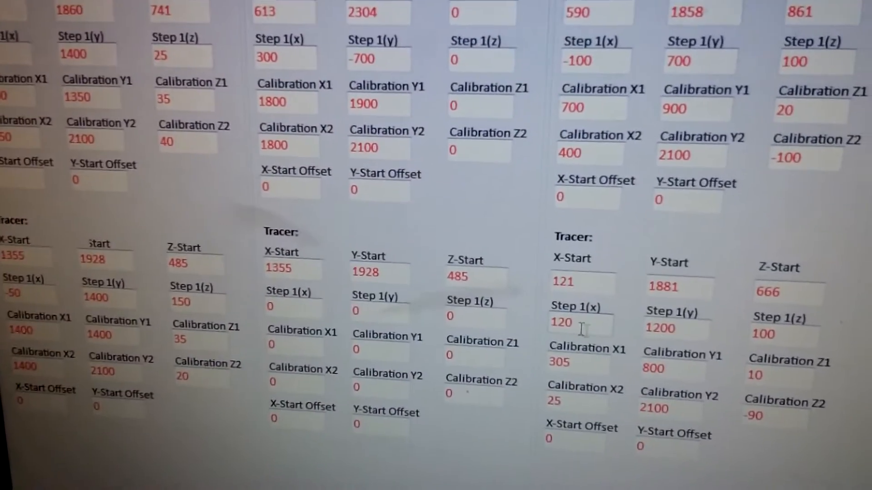
click(510, 54)
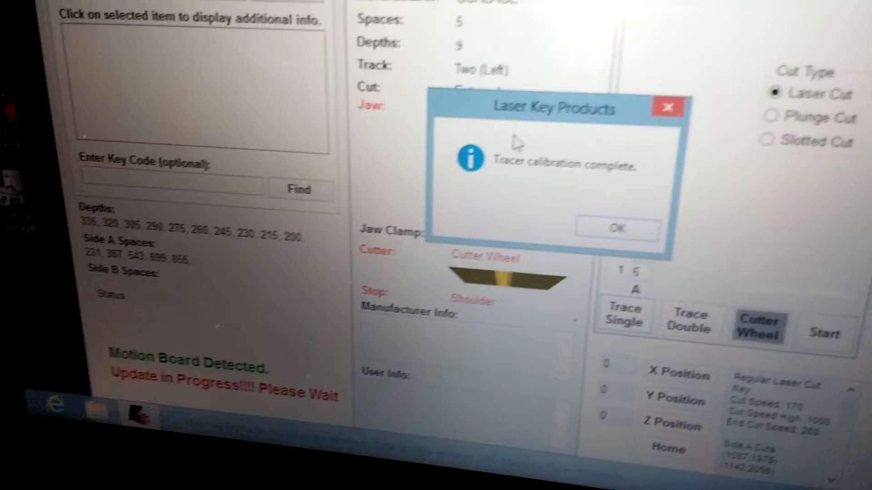
Acknowledge the 'Tracer calibration complete' notice to return to key selection
click(616, 228)
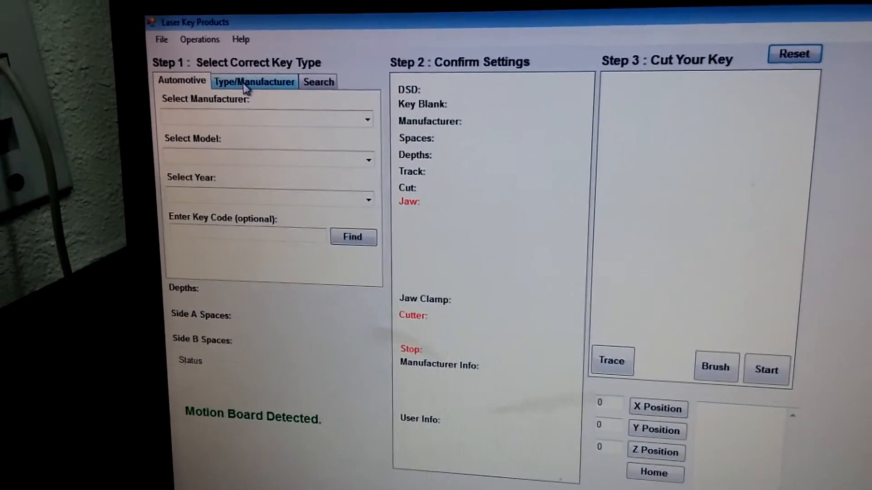
Select manufacturer TUBULAR CHICAGO, HARLEY and the JMA CHI-1T key blank
click(254, 82)
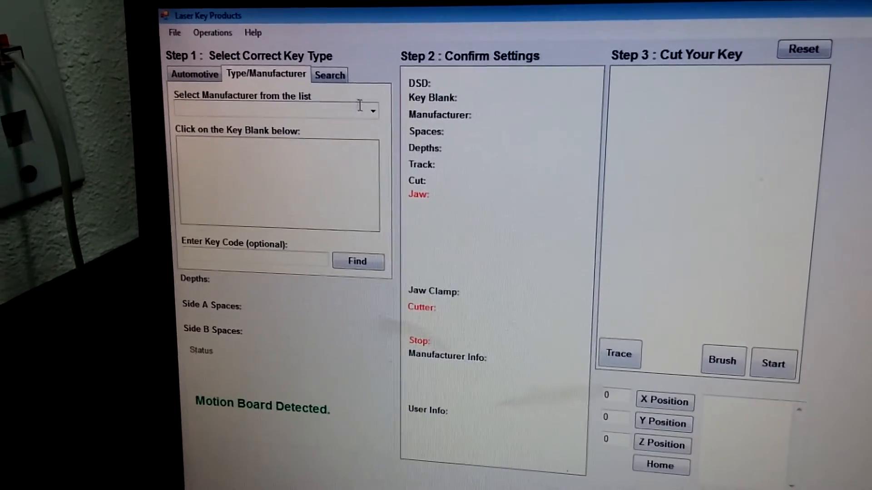
click(372, 110)
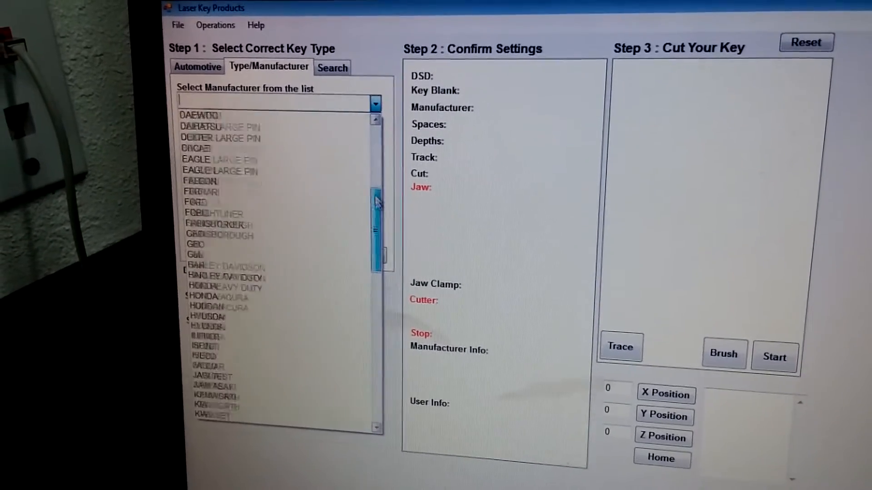
scroll(down, 3)
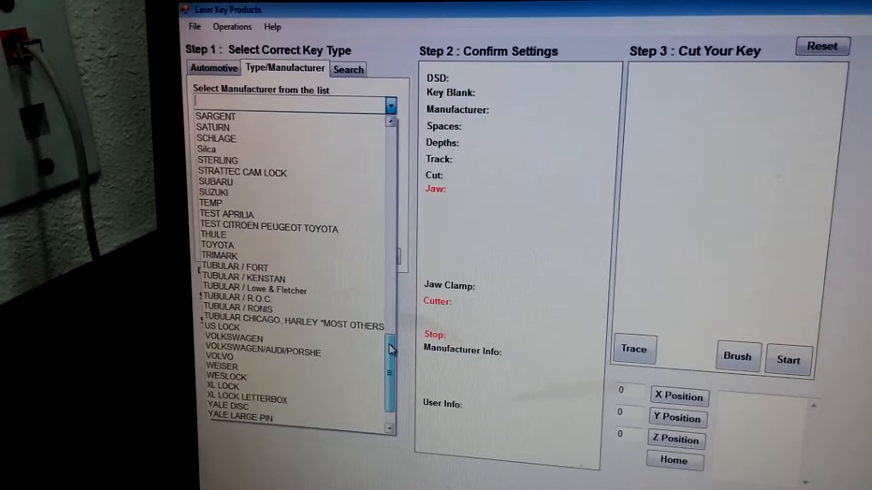
click(239, 299)
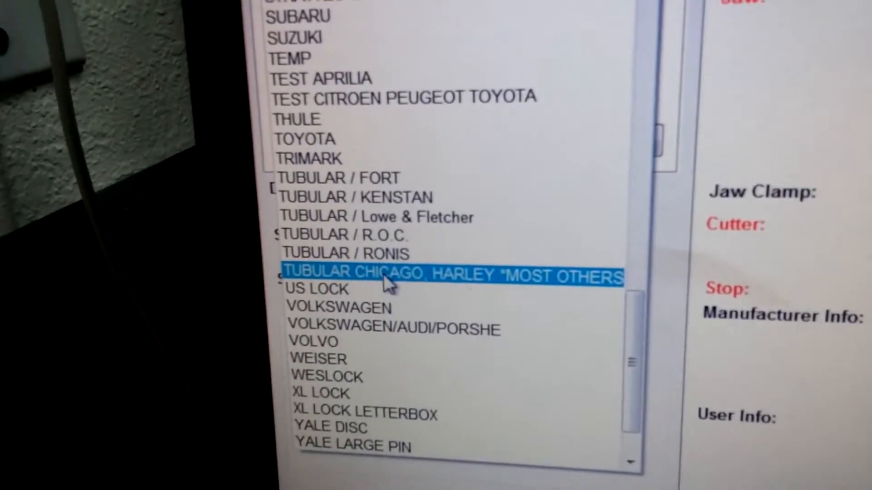
click(450, 275)
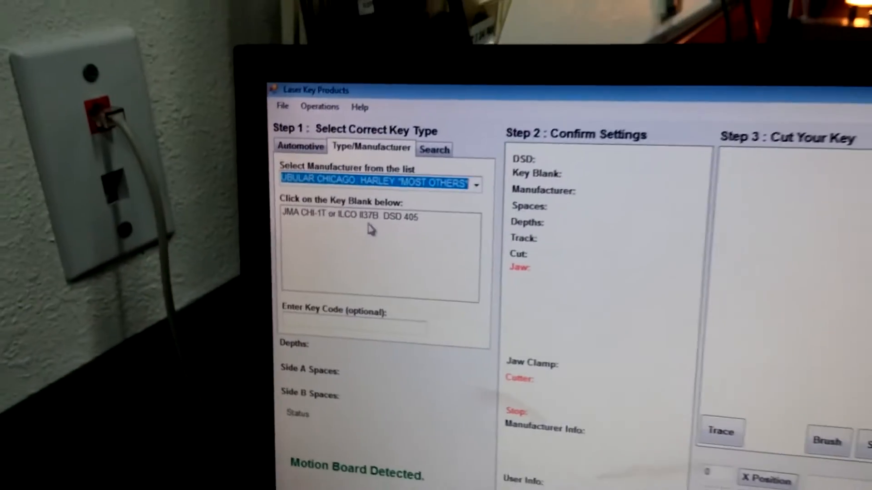
click(345, 217)
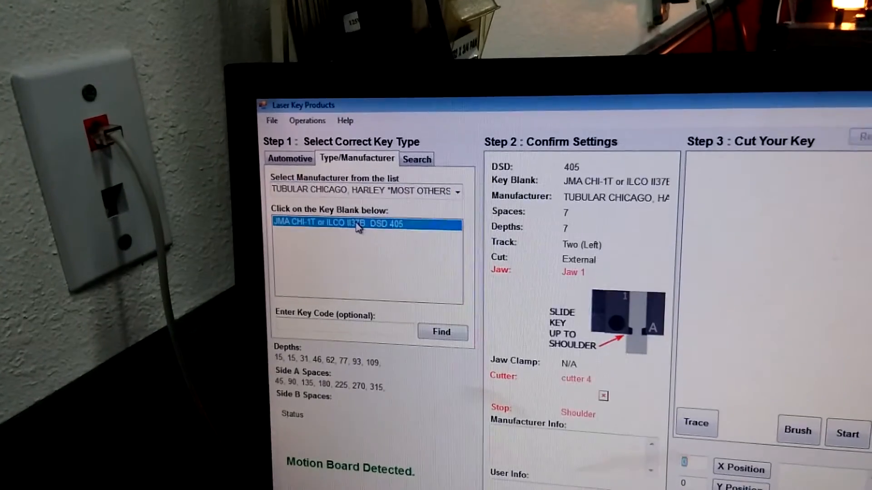